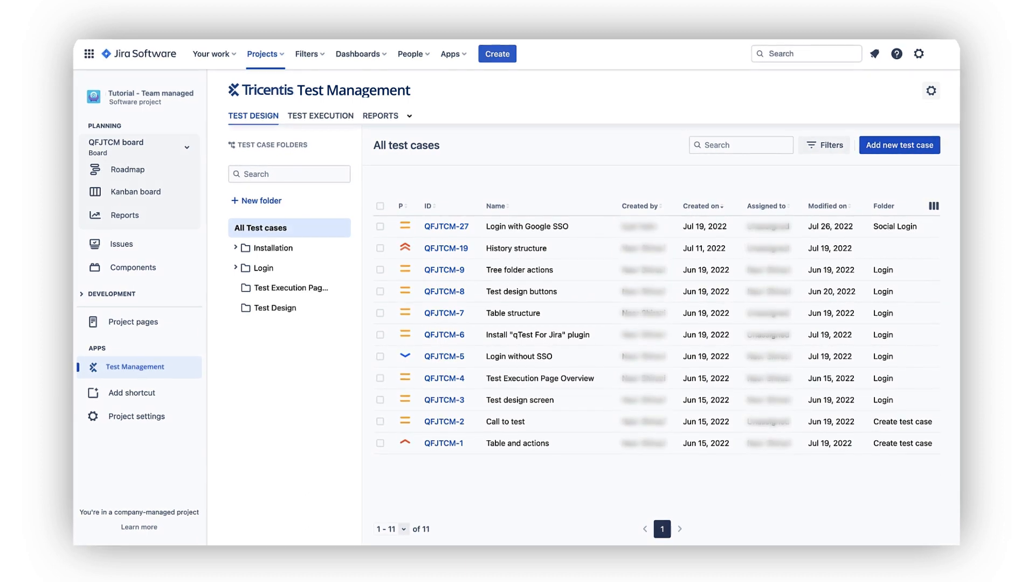
# Create the test case 'Customer is able to login with Azure SSO' covering Login UI (QFJTCM-23)
pyautogui.click(496, 54)
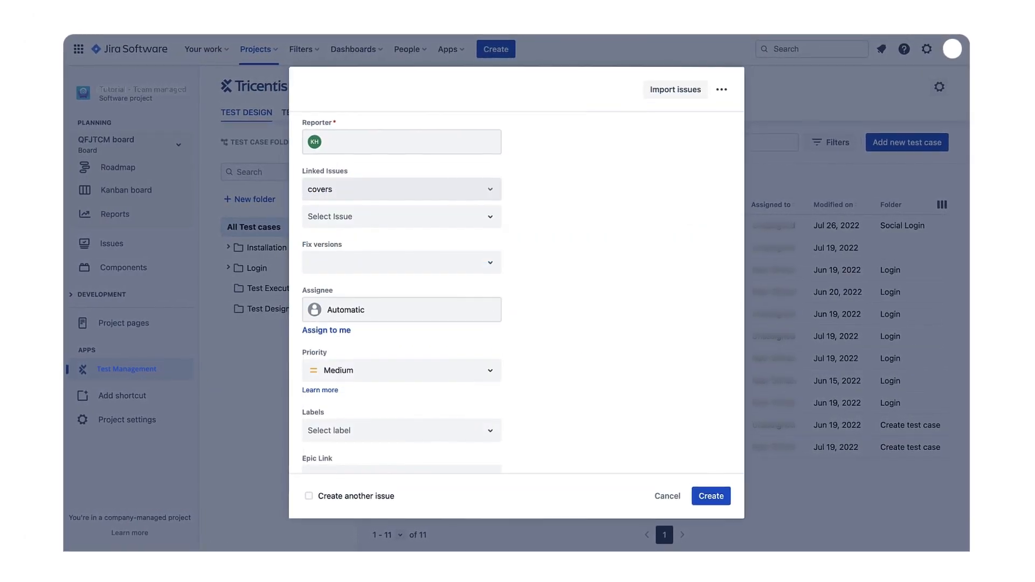
pyautogui.click(401, 215)
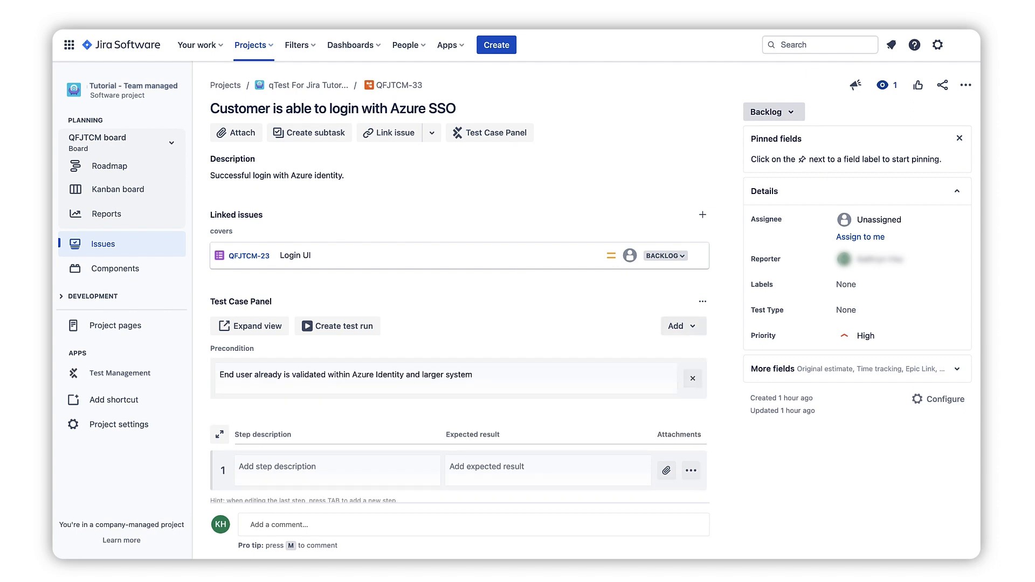
# Add the existing test case into the Login > Entry modal folder from the test case list
pyautogui.click(678, 325)
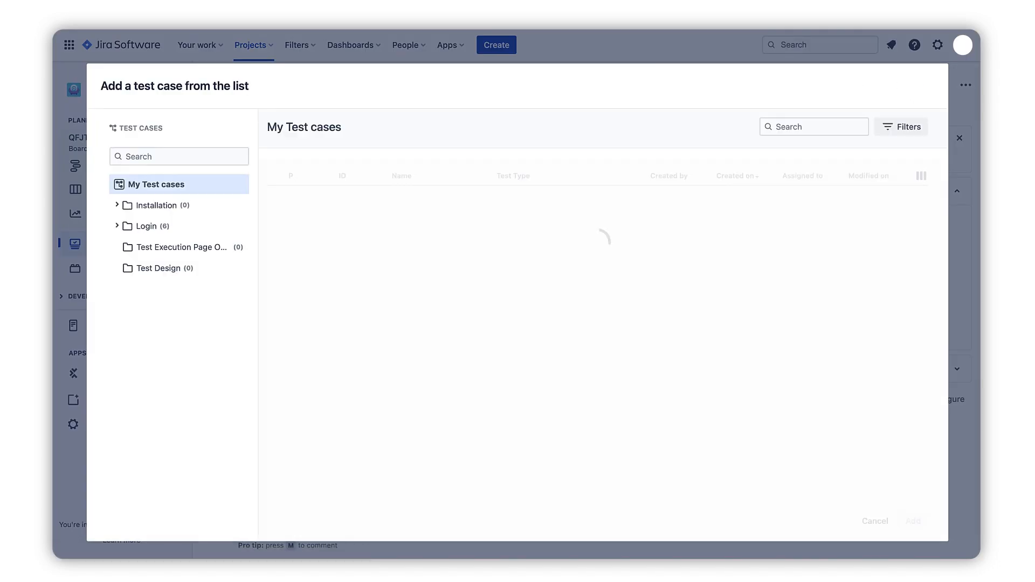
pyautogui.click(116, 225)
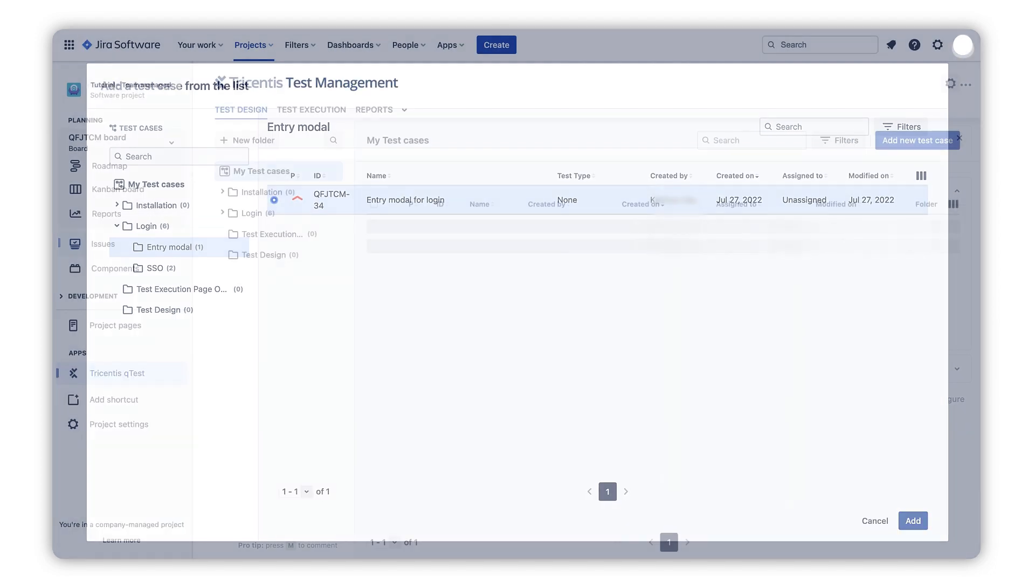
pyautogui.click(874, 520)
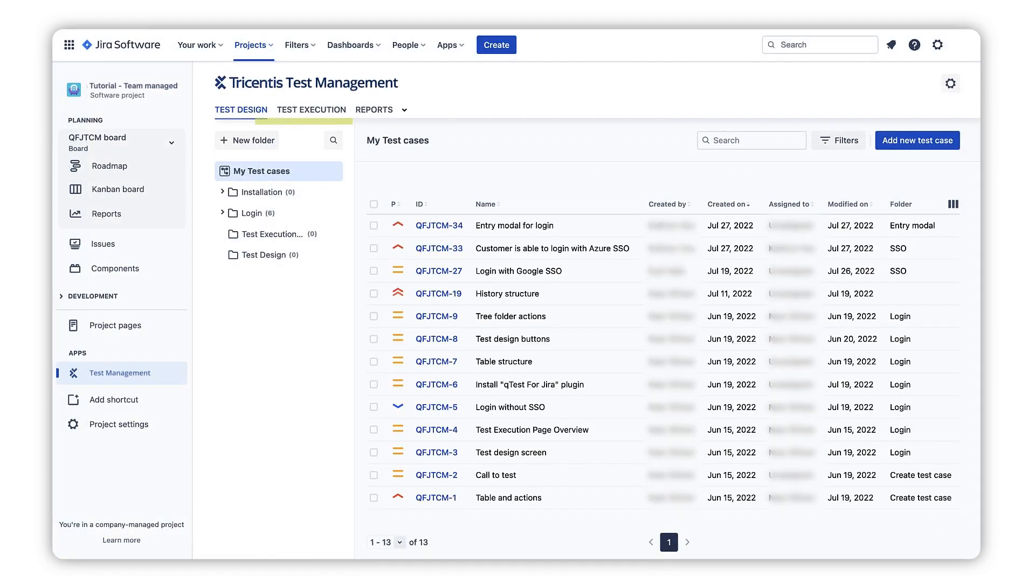
# Expand the folders, search 'with' within Login, then show the Release 1.0.0 test execution cycle
pyautogui.click(222, 192)
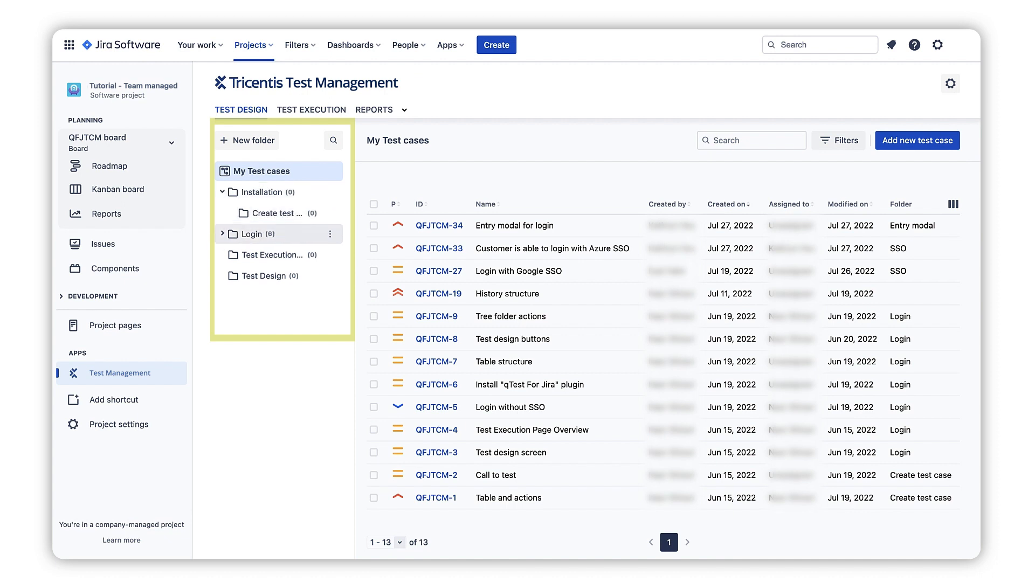
pyautogui.write('without')
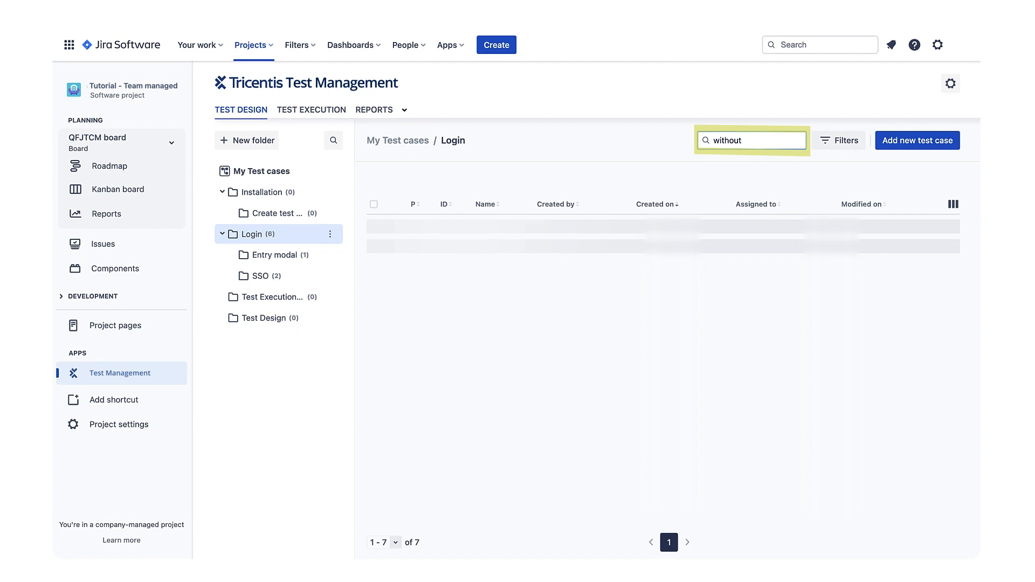
pyautogui.click(315, 110)
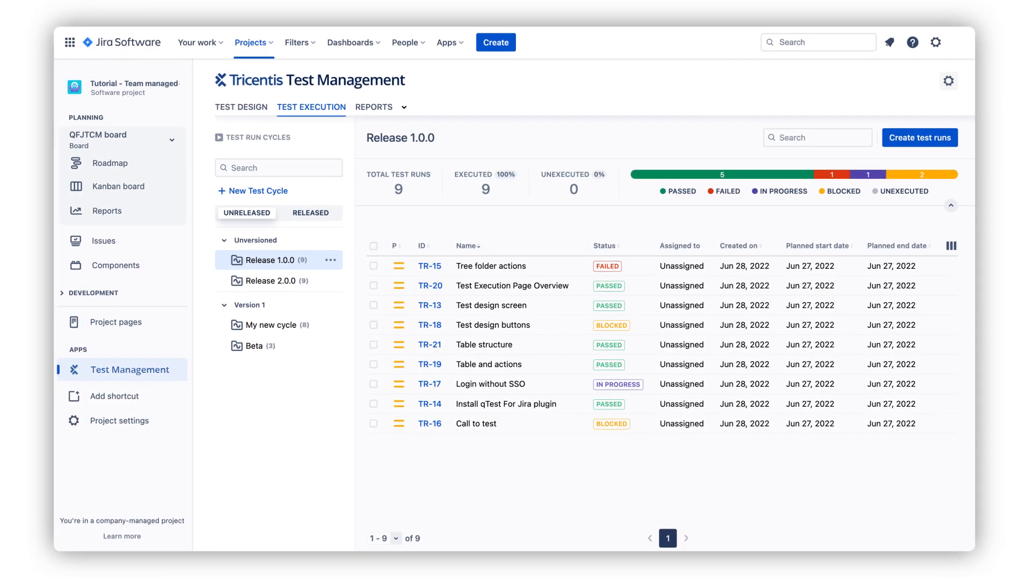
# Execute Tree folder actions (TR-77): steps 1–3 passed, step 4 failed with actual result 'Main fold…' noted
pyautogui.click(490, 266)
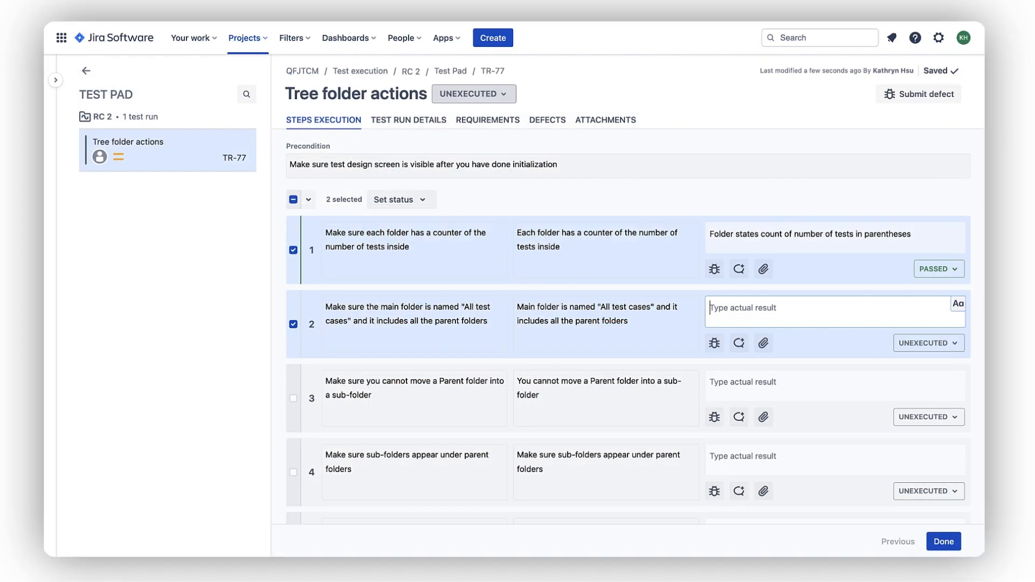
pyautogui.write('Main fold')
pyautogui.click(835, 458)
pyautogui.write('Sub folder does not get realigned under parent')
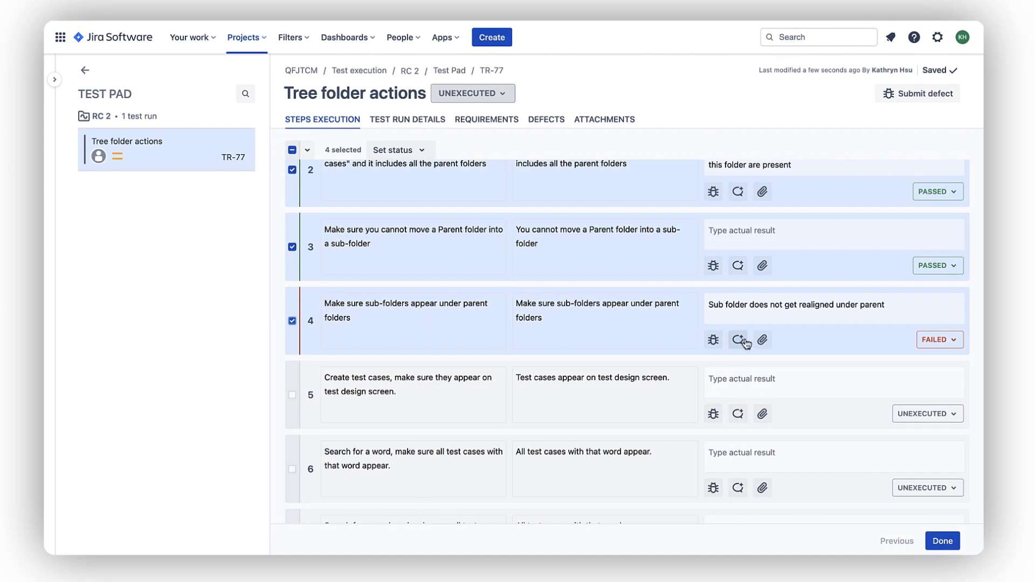
pyautogui.click(714, 340)
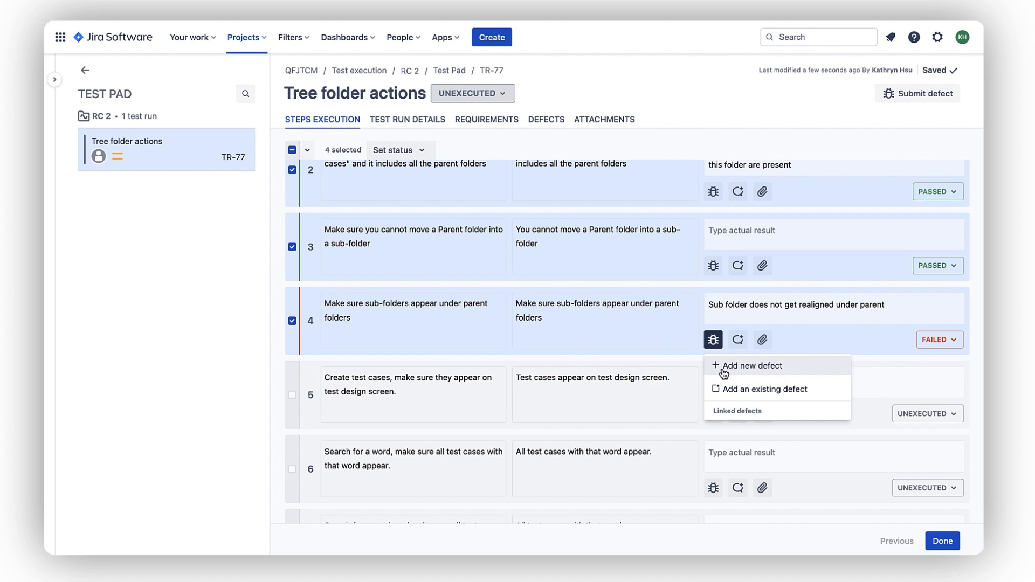
# File a new Bug defect from step 4 summarised 'Sub-folder does not appear under parent'
pyautogui.click(751, 366)
pyautogui.write('Sub-folder does not a')
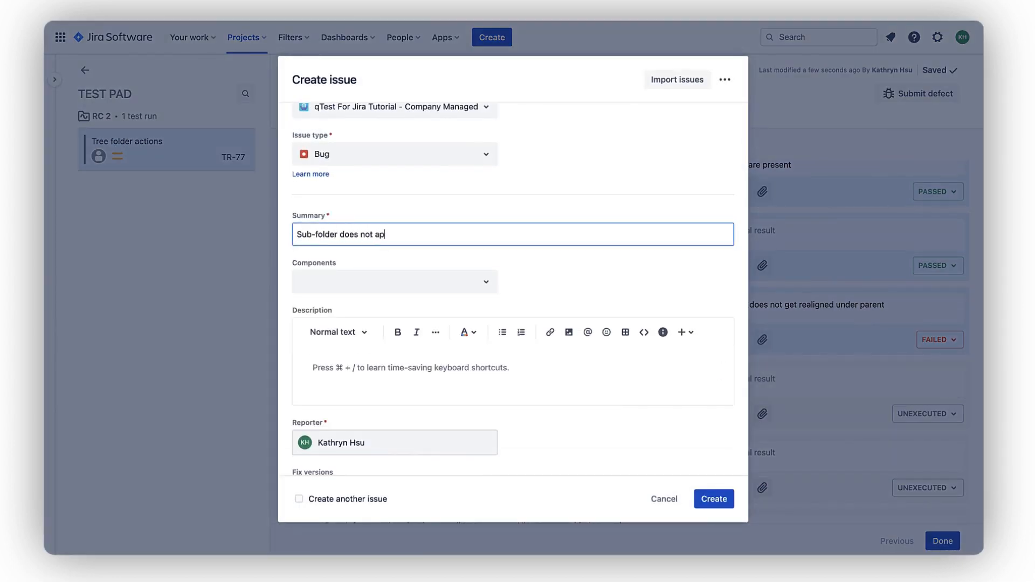
pyautogui.write('pear under parent')
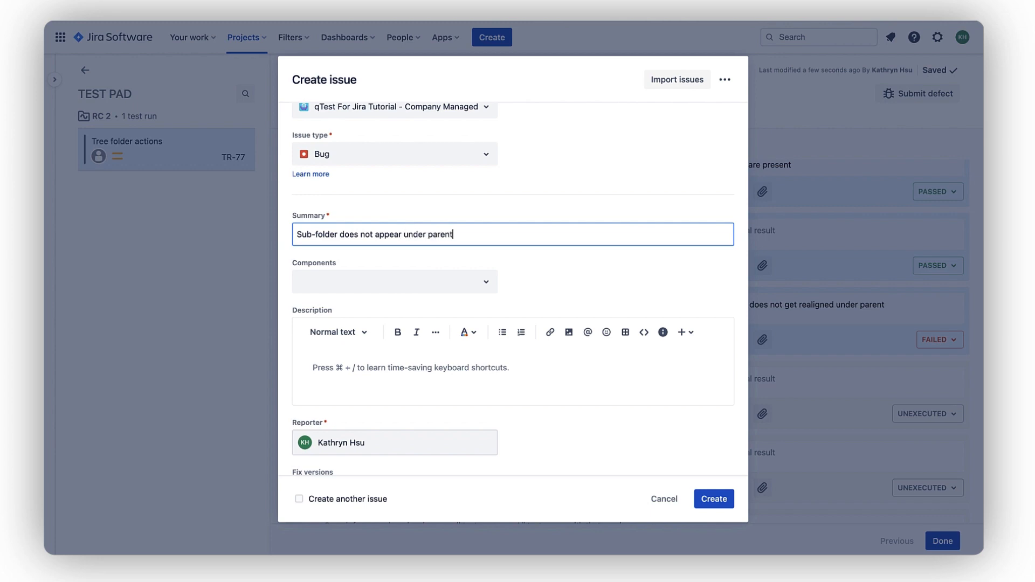